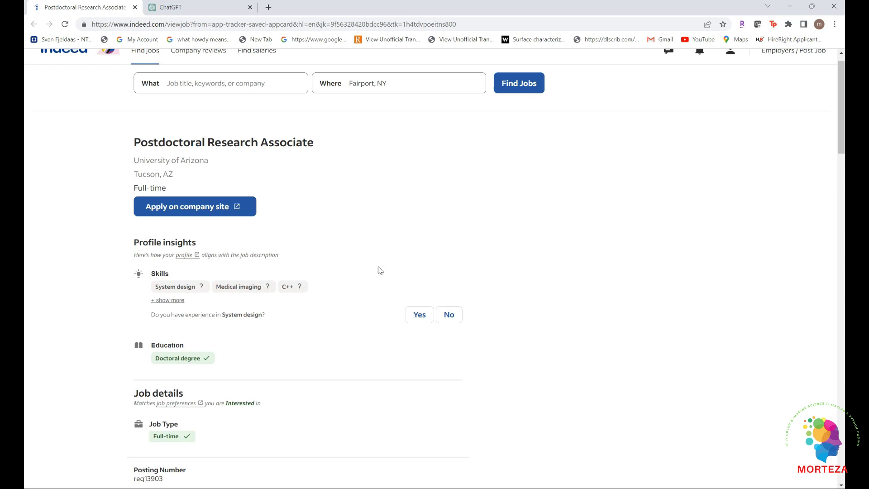
mouse_move(335, 348)
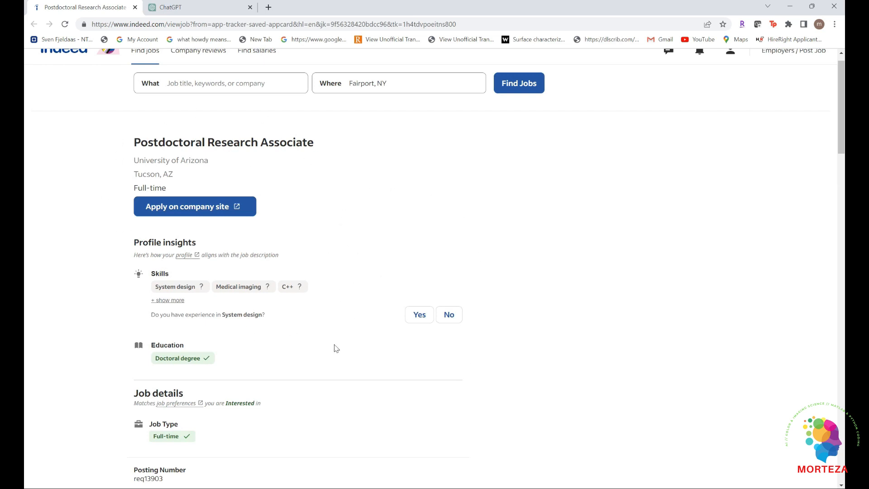
mouse_move(359, 168)
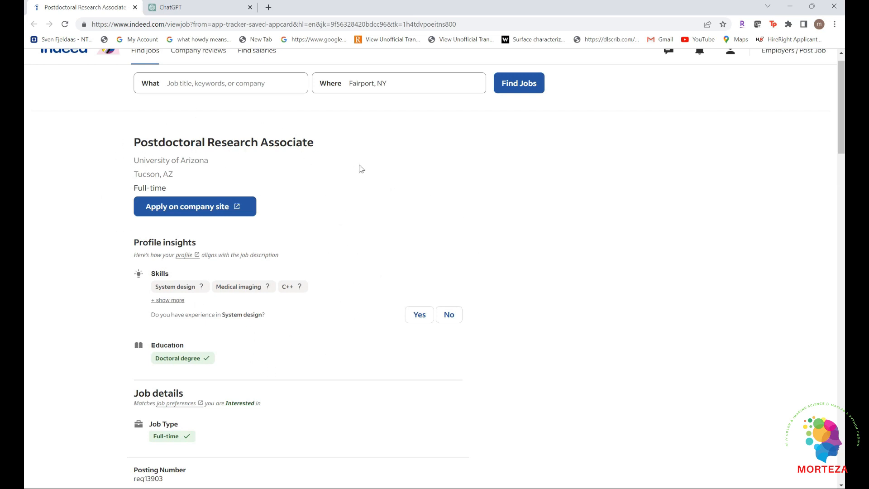
Step: Scroll the Indeed posting down through the description to Preferred Qualifications and copy it
scroll("down", 3)
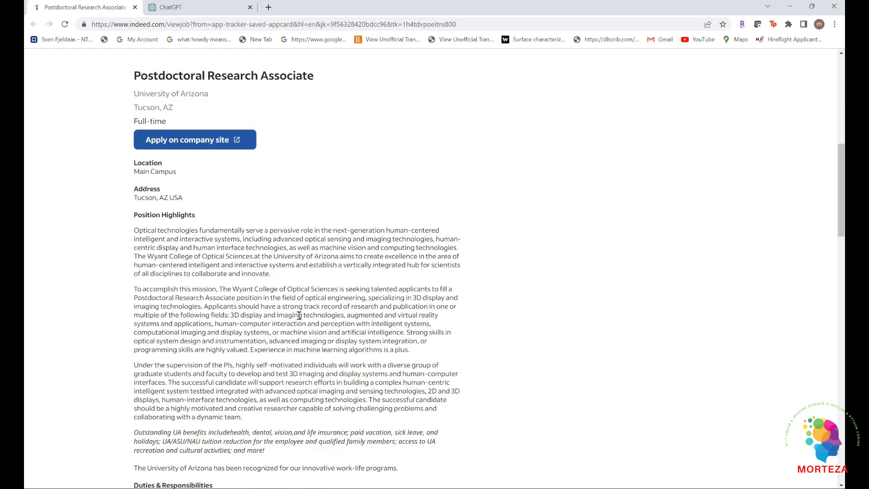
scroll("down", 3)
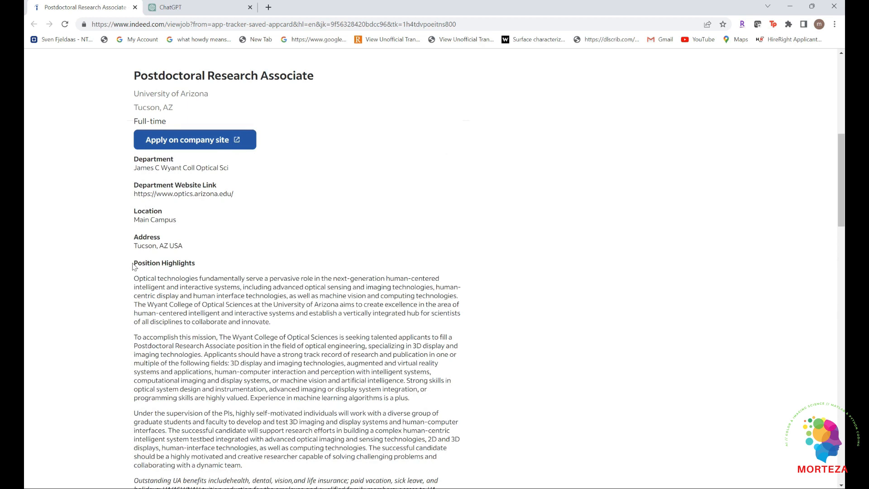
mouse_move(147, 271)
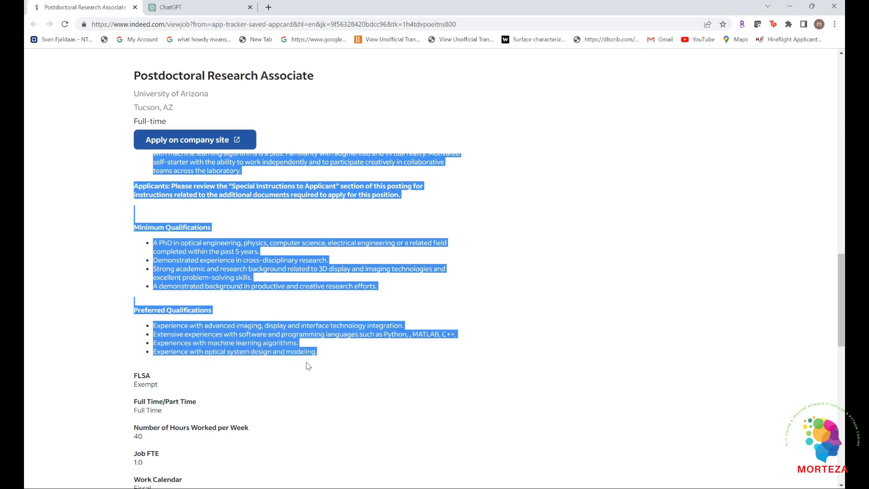
mouse_move(282, 297)
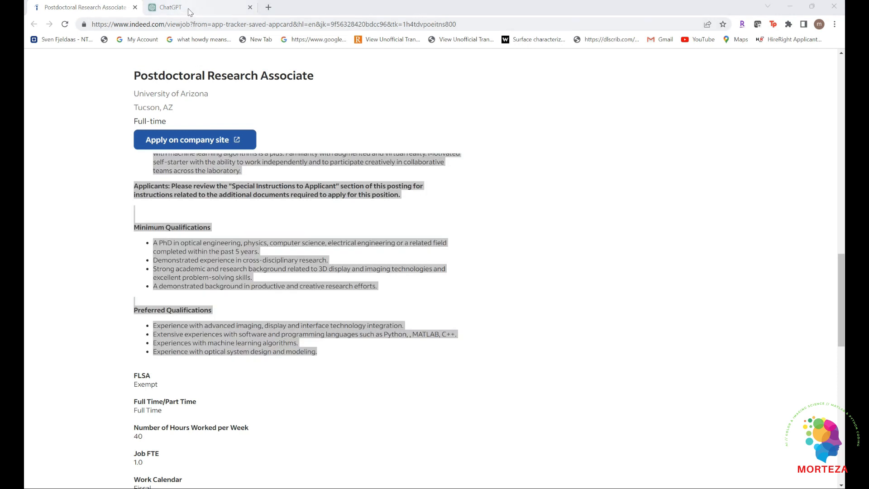
Step: In ChatGPT, type the cover letter request 'can you write' with the job description
left_click(168, 7)
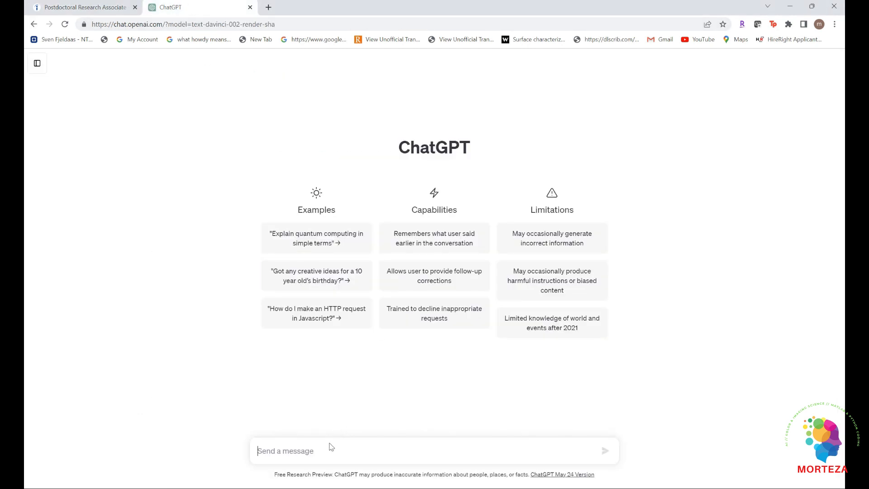
mouse_move(339, 443)
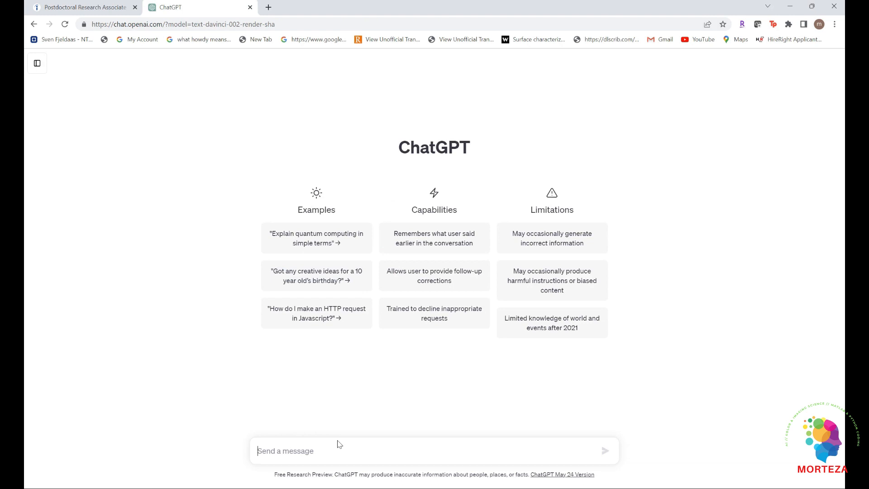
type("can you")
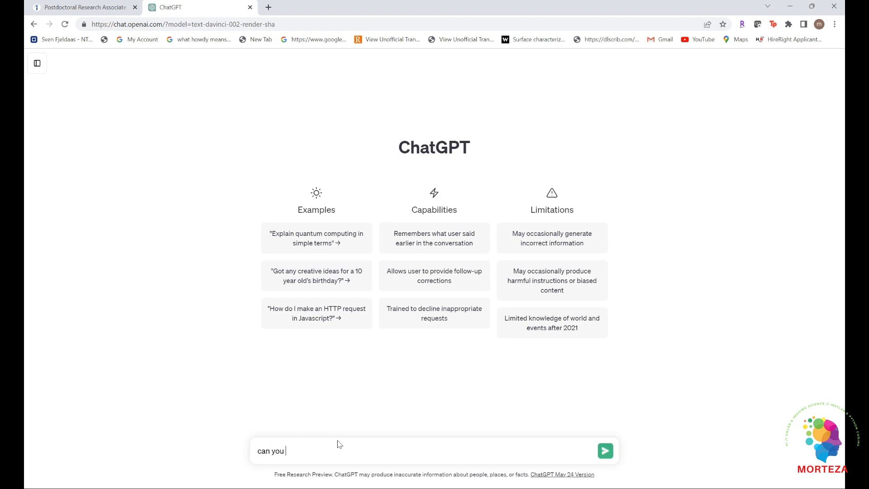
type("write me up a cover letter for the job with the following description:")
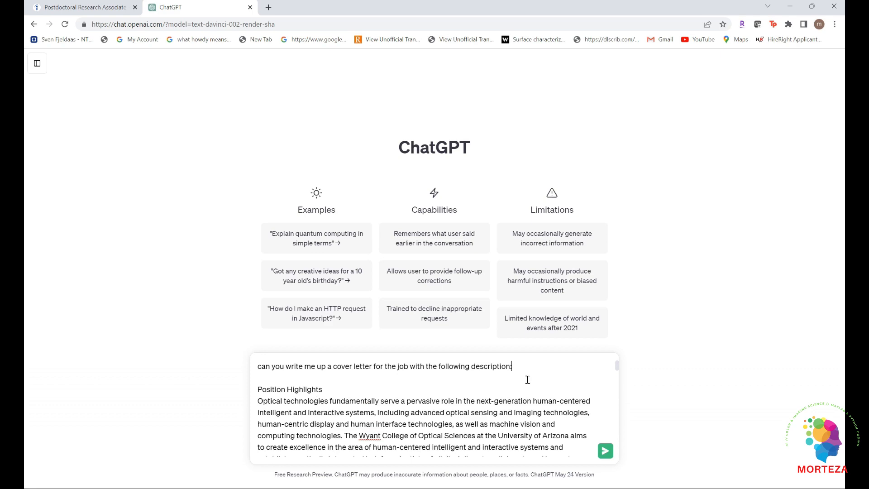
Step: Send the request and scroll through ChatGPT's drafted cover letter with placeholder names and addresses
left_click(605, 450)
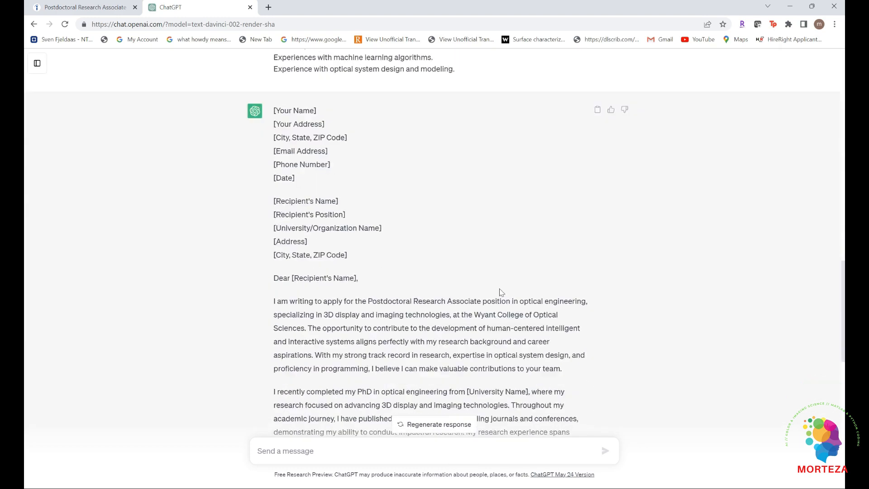
scroll("down", 3)
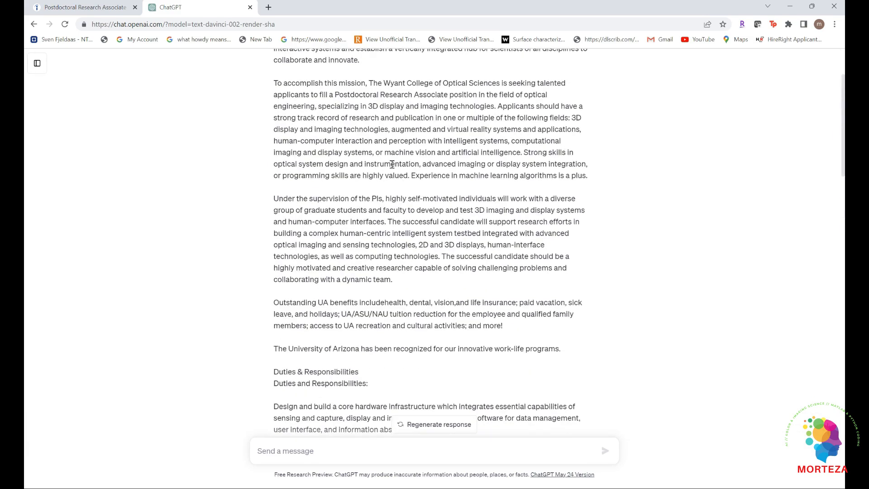
scroll("down", 3)
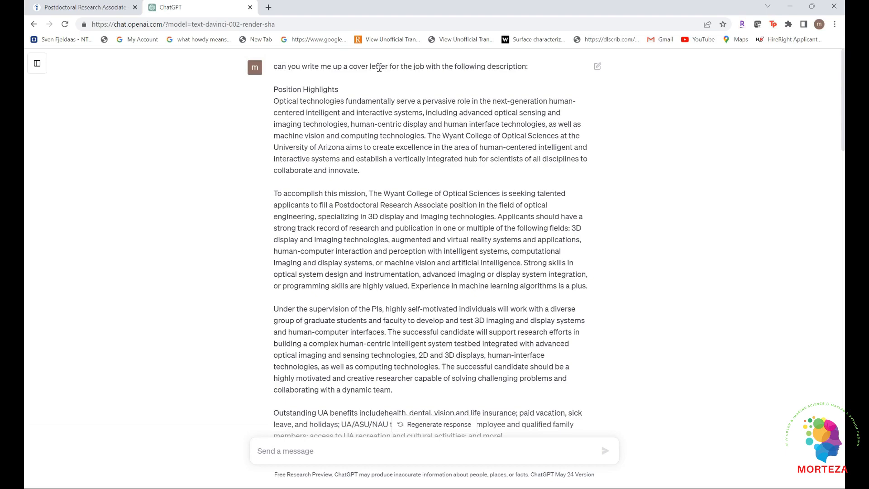
mouse_move(475, 145)
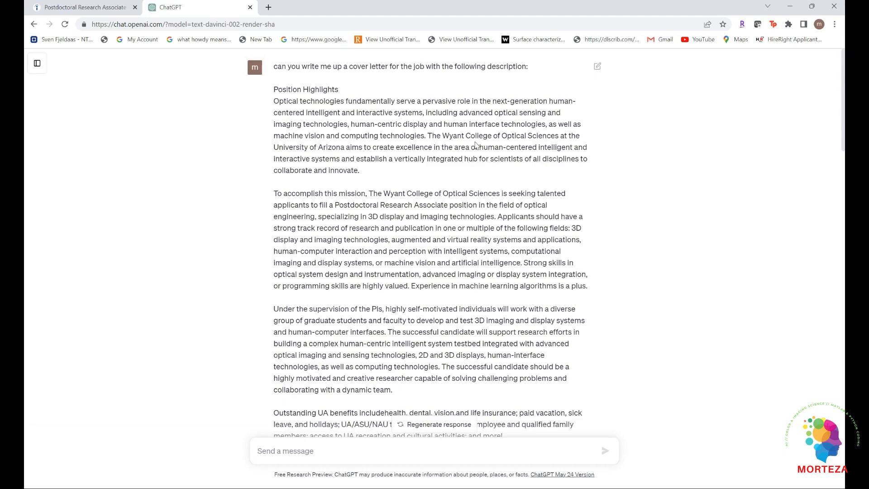
scroll("down", 3)
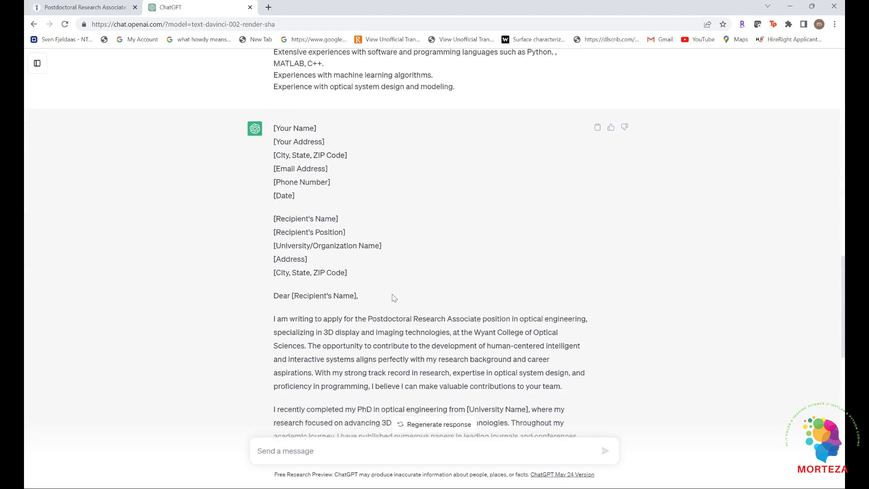
scroll("down", 3)
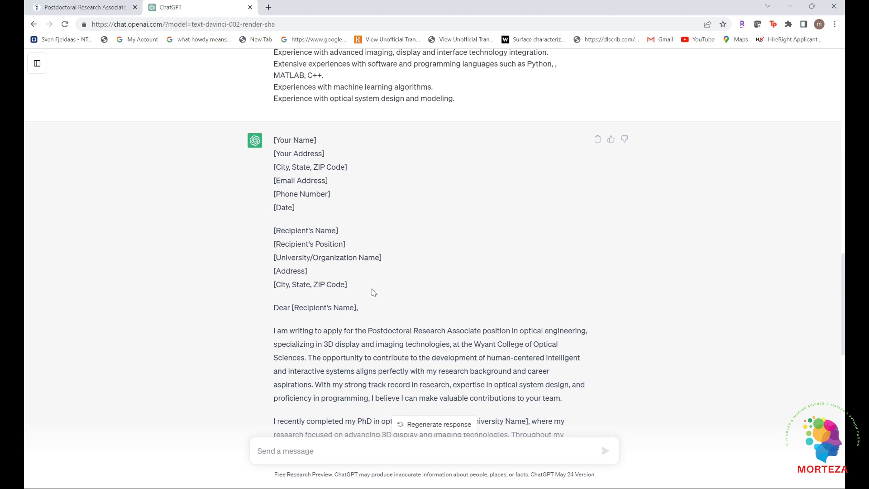
scroll("down", 3)
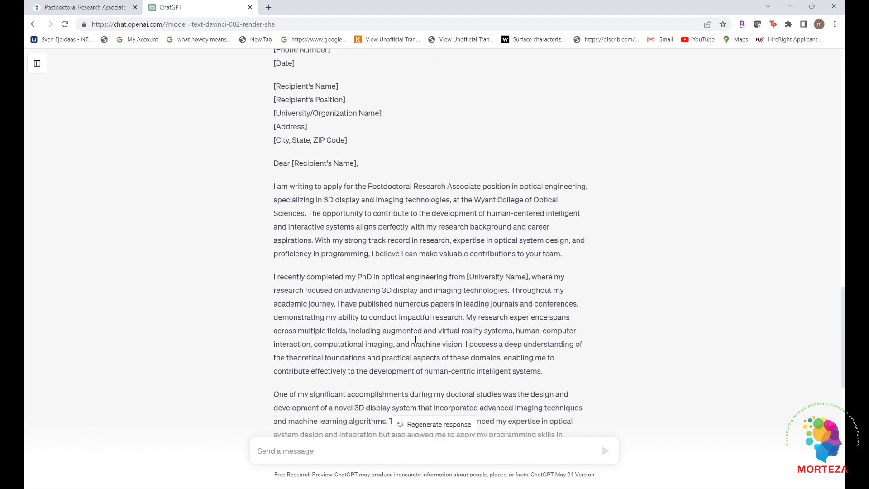
scroll("down", 3)
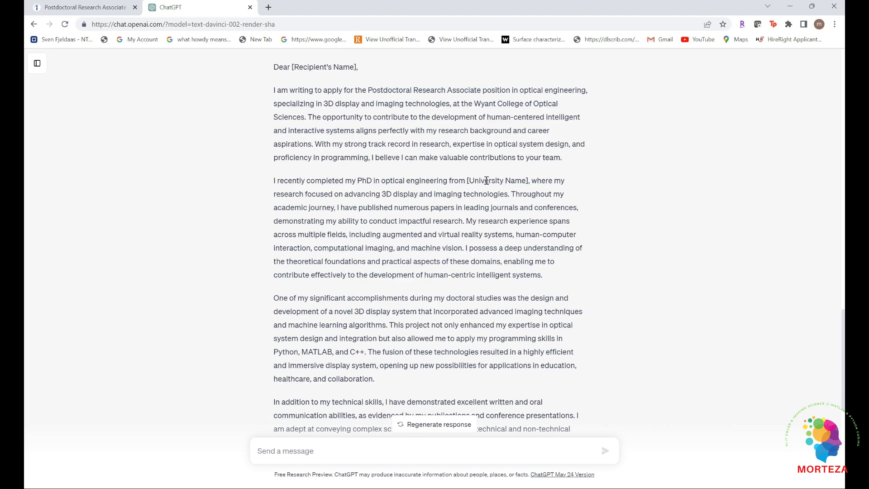
scroll("down", 3)
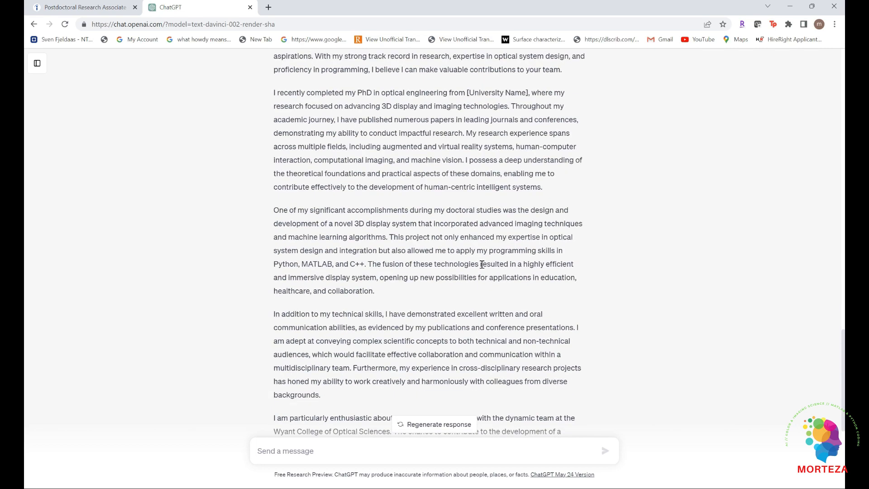
scroll("up", 3)
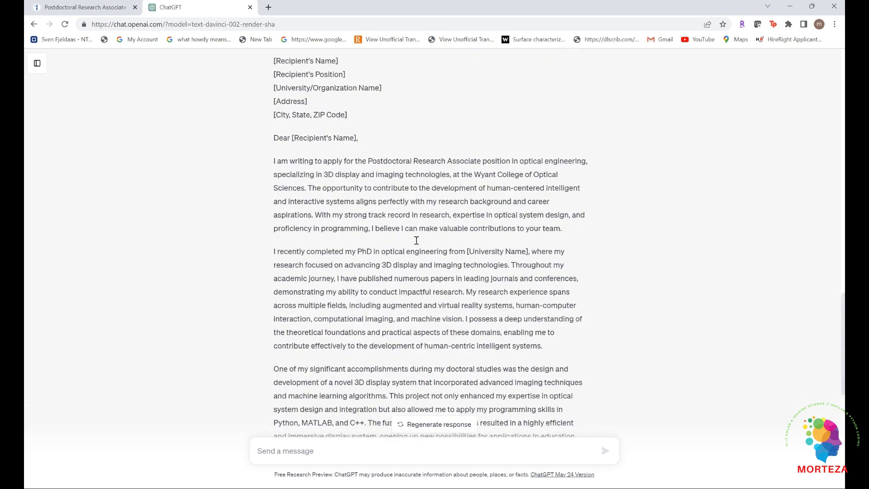
scroll("down", 3)
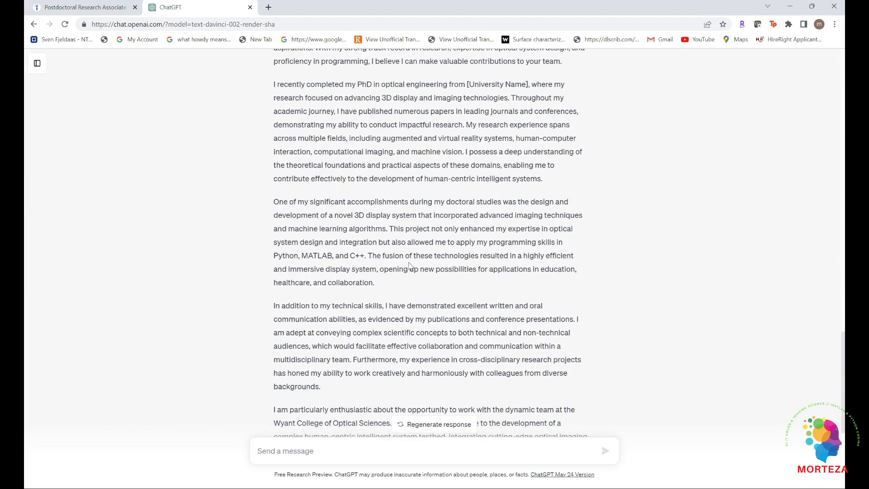
scroll("down", 3)
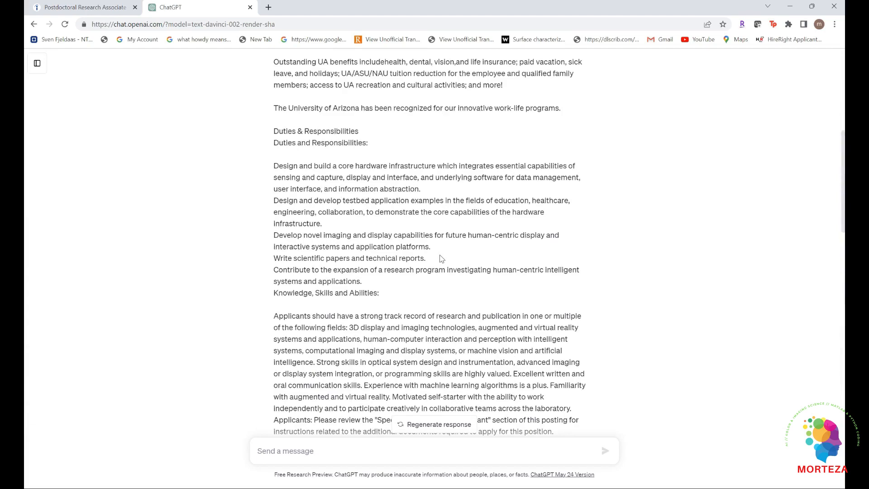
scroll("down", 3)
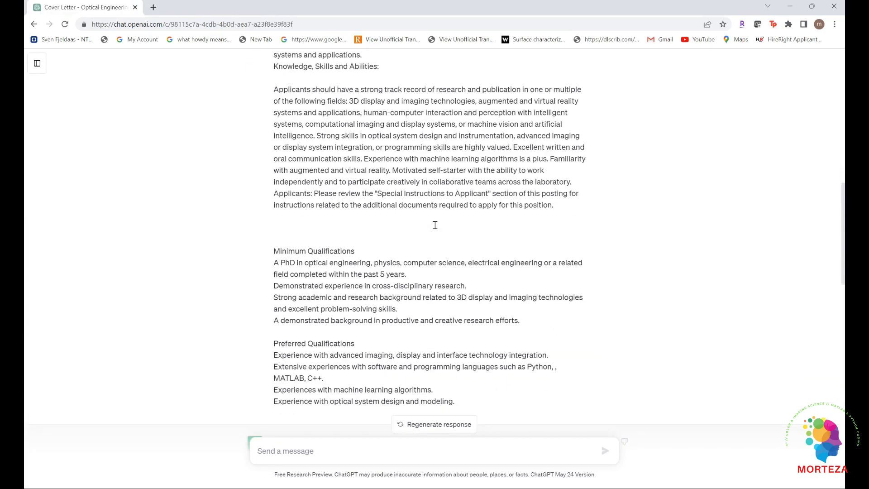
scroll("down", 3)
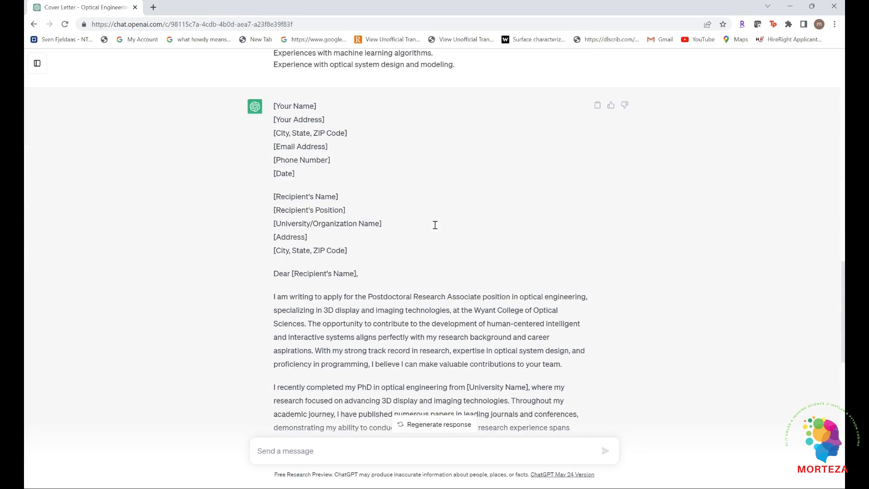
scroll("down", 3)
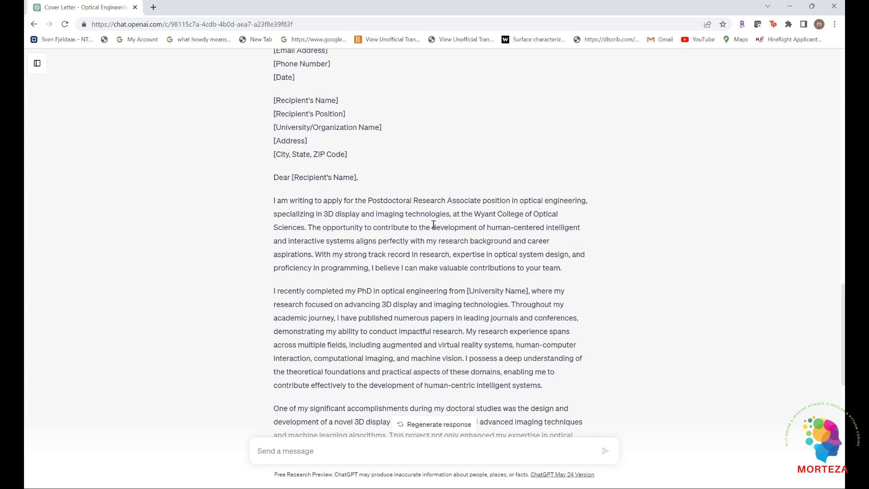
scroll("down", 3)
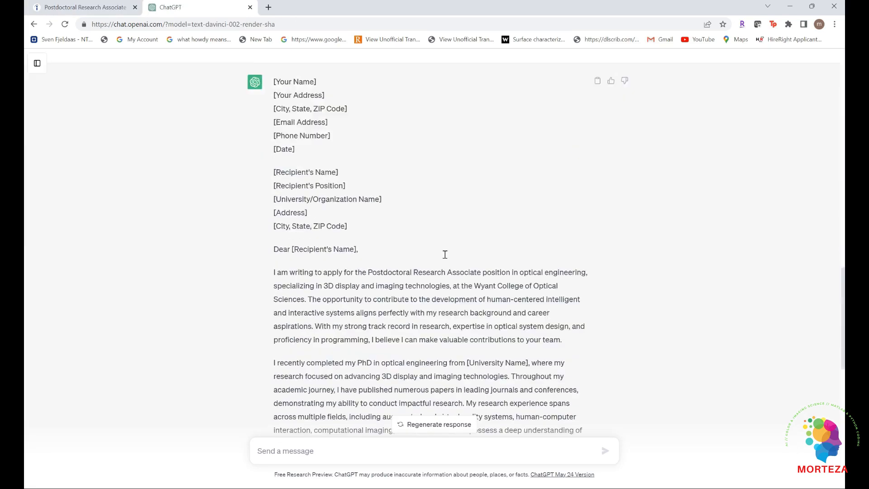
scroll("down", 3)
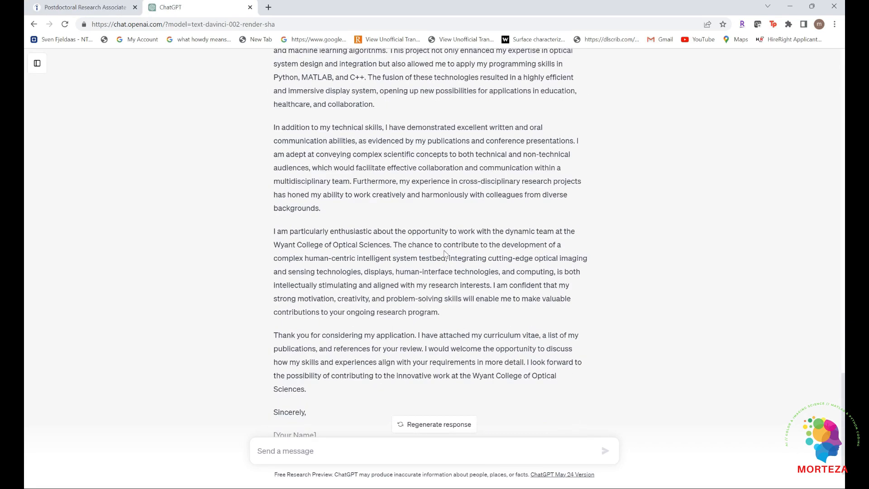